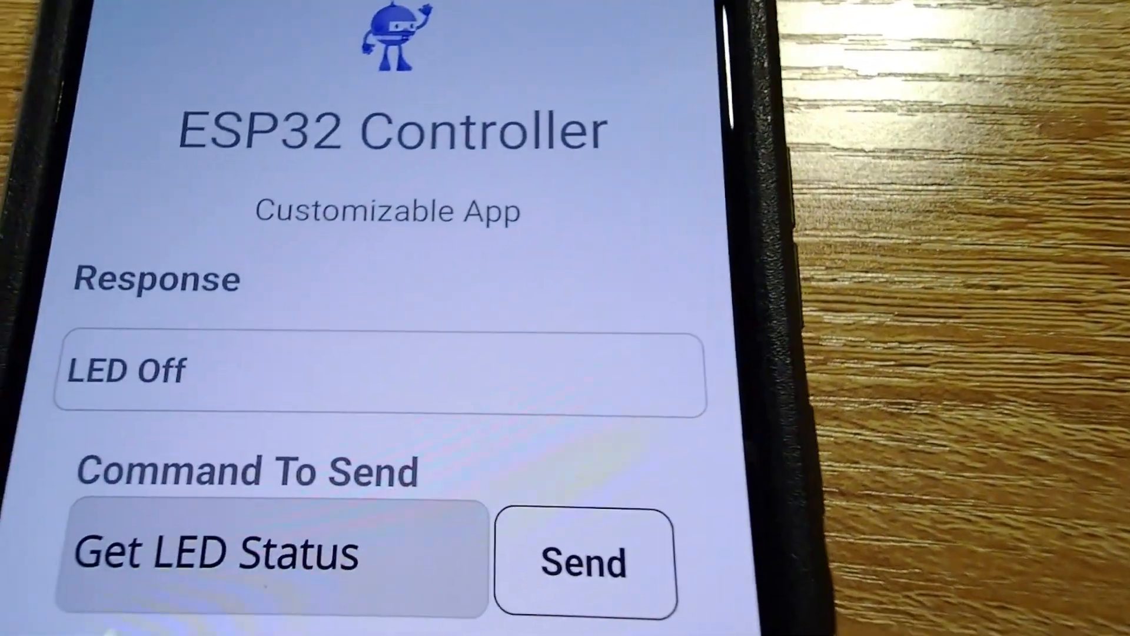
scroll("down", 3)
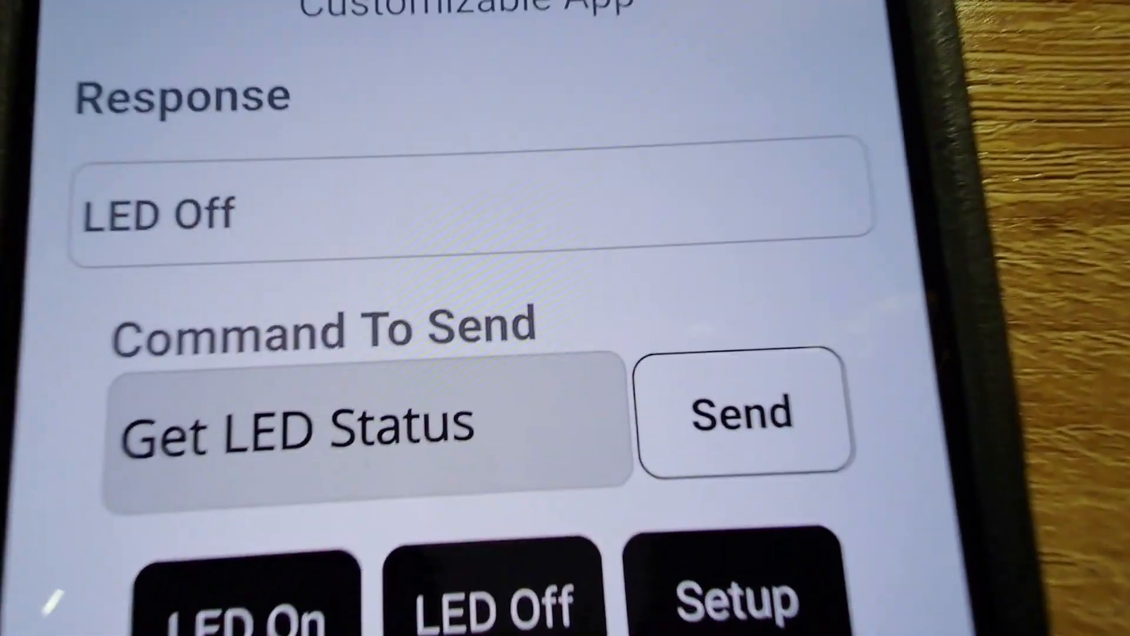
scroll("down", 3)
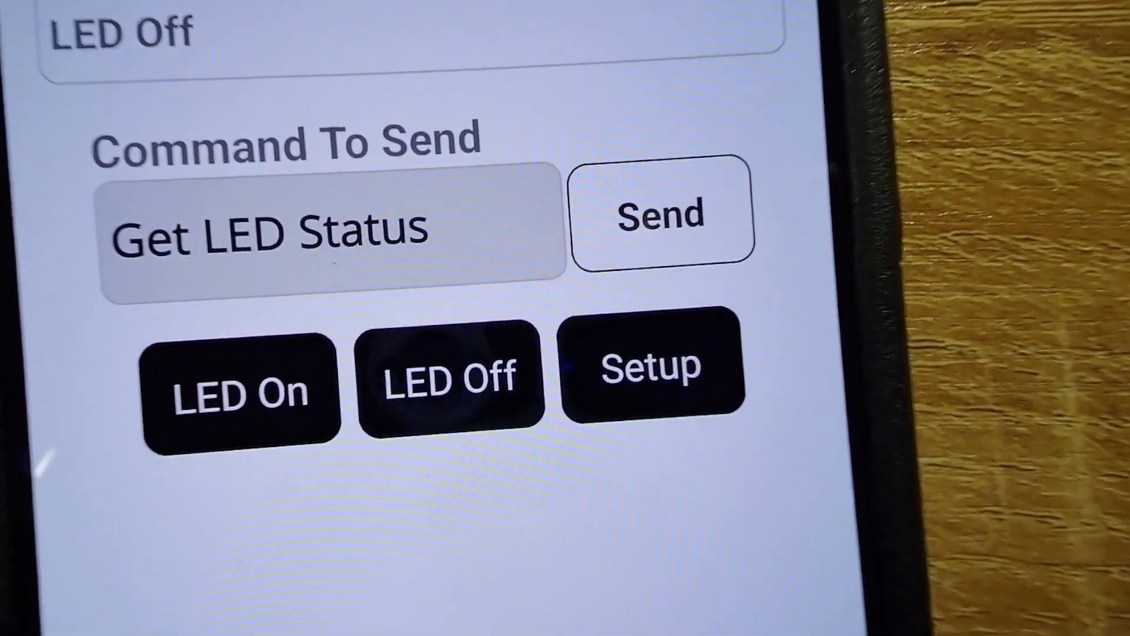